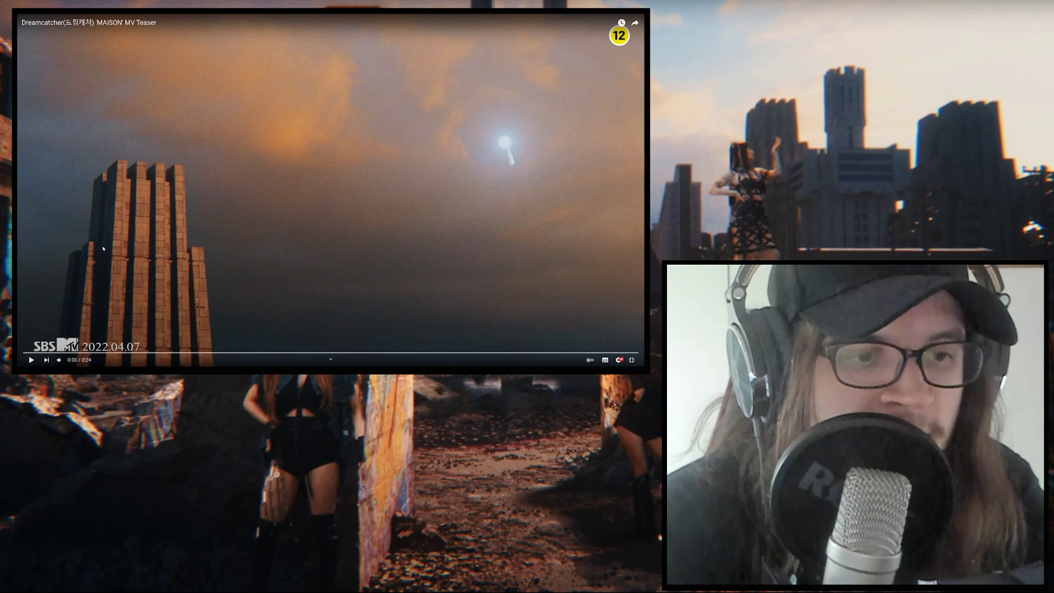
Play the MAISON teaser through to its closing title card near 0:22
left_click(31, 360)
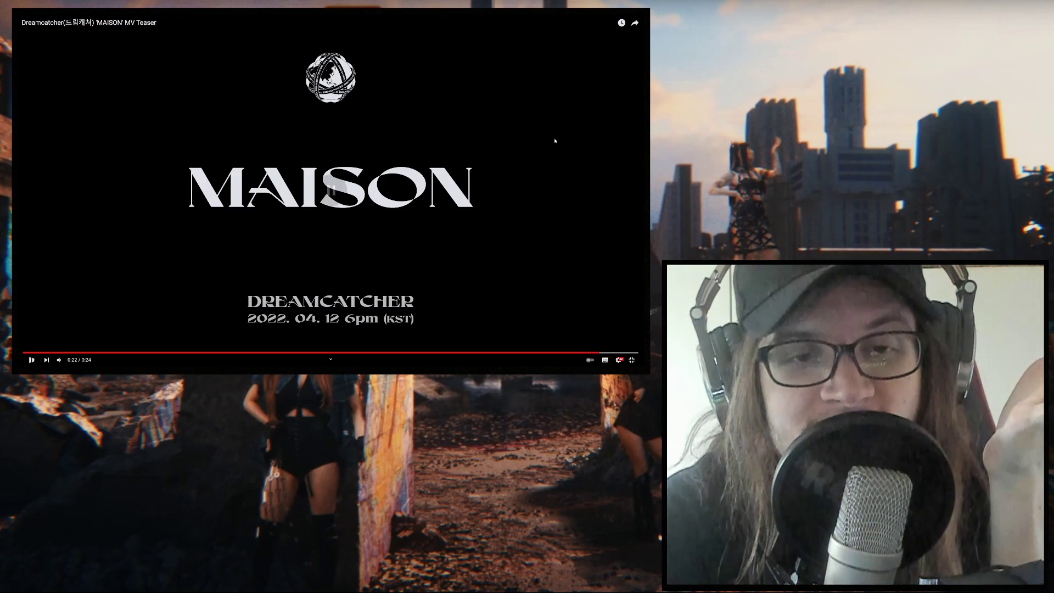
Replay the teaser from its end up to the white palace scene at about 0:19
left_click(30, 360)
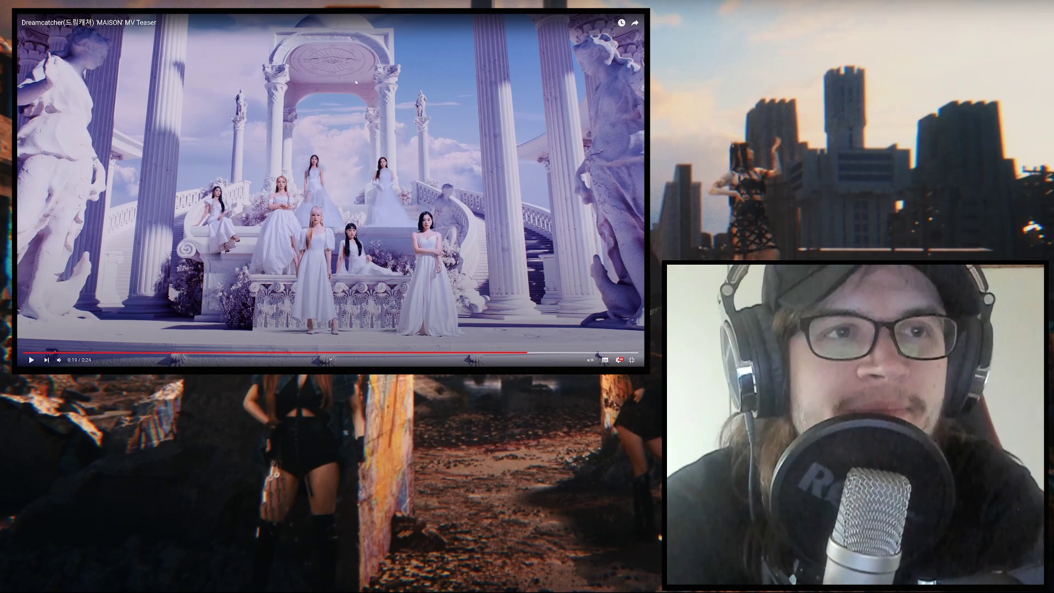
Replay the teaser from 0:00 through the rooftop and throne-room scenes, ending back at the opening tower shot
left_click(31, 353)
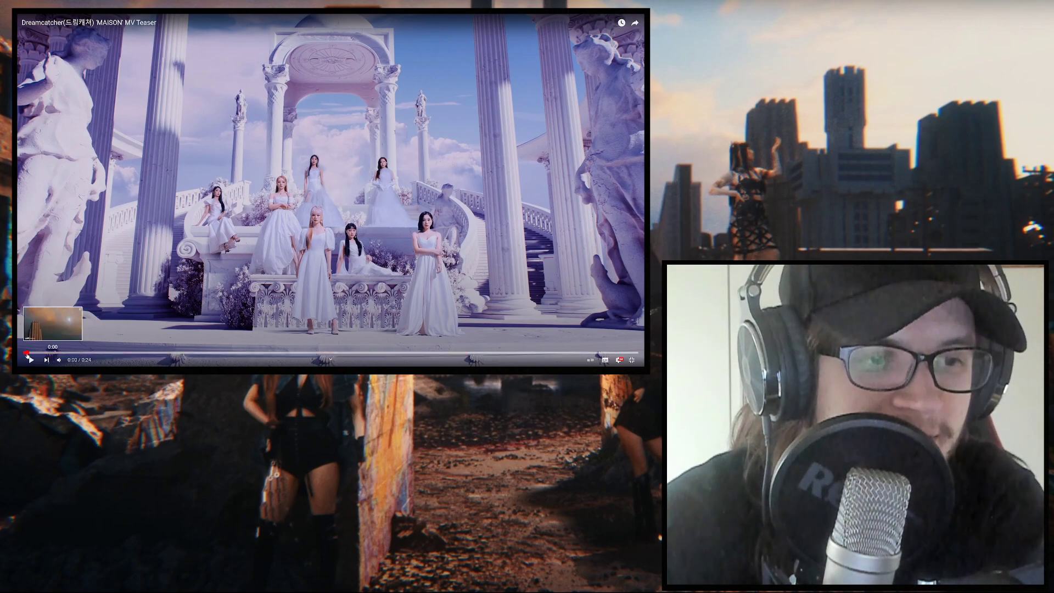
left_click(31, 359)
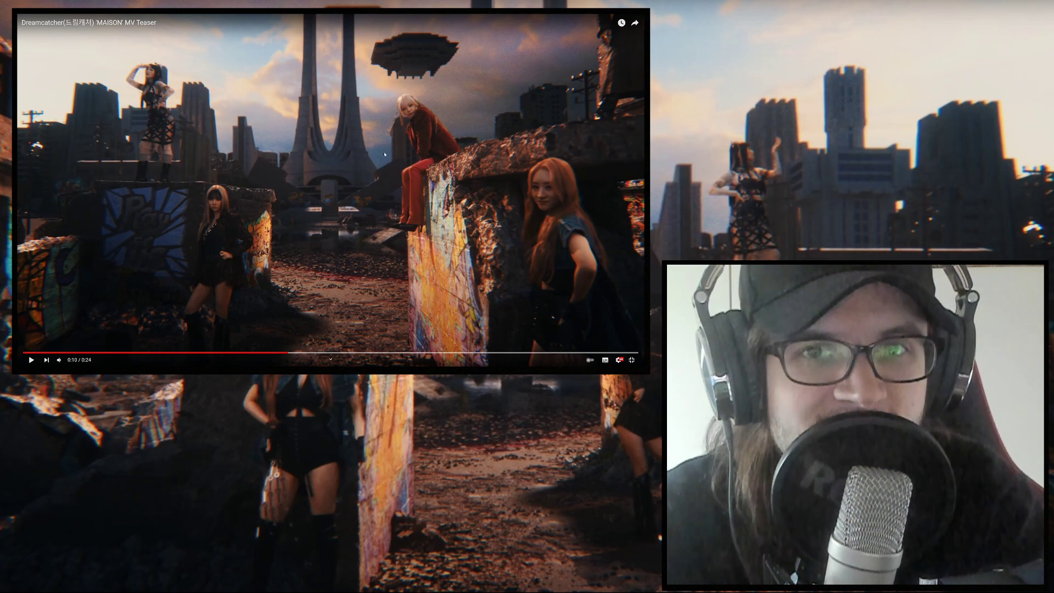
left_click(31, 359)
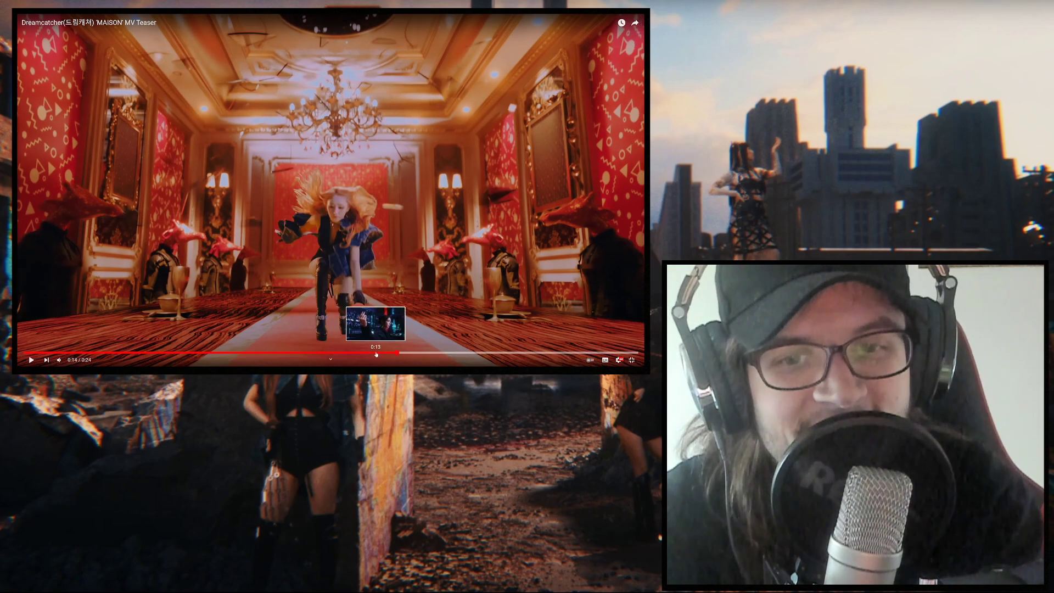
left_click(31, 360)
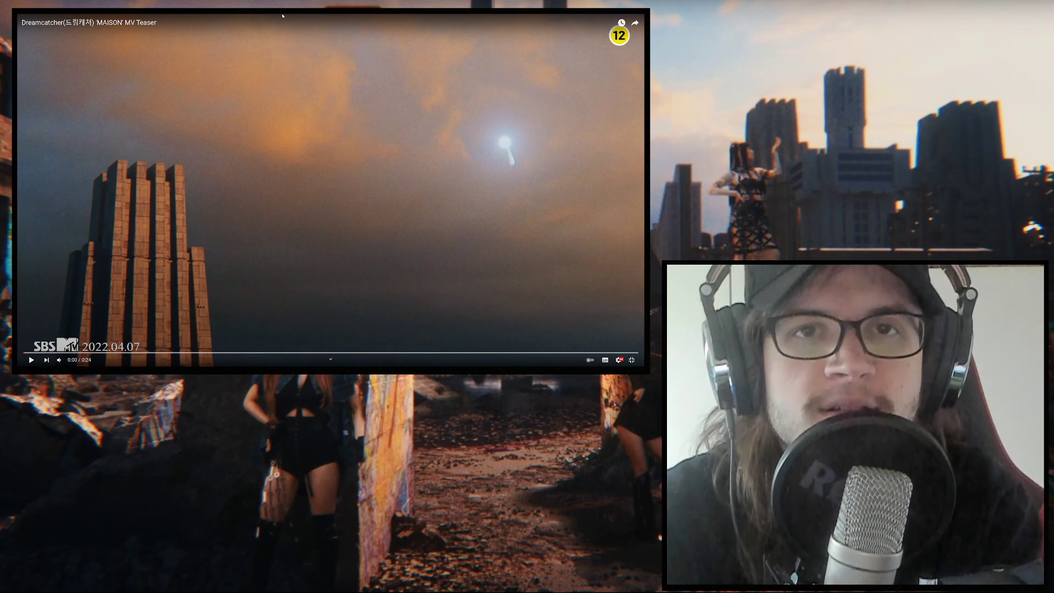
Play the teaser from its opening shot and resume it at the rooftop graffiti scene around 0:10
left_click(31, 360)
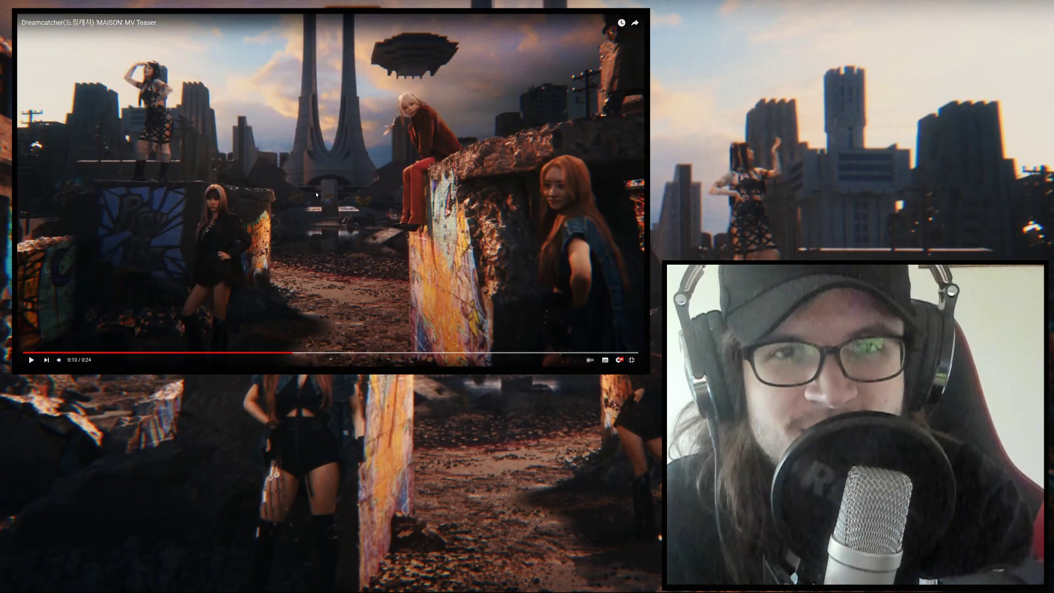
left_click(31, 360)
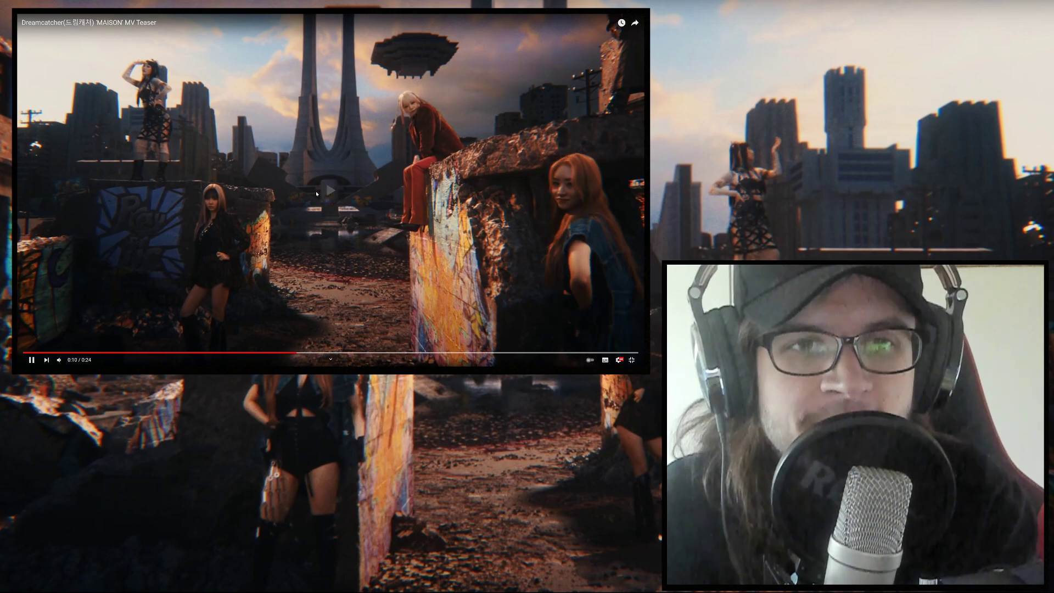
Let the teaser run to the white palace scene at about 0:19 and pause it there
left_click(330, 190)
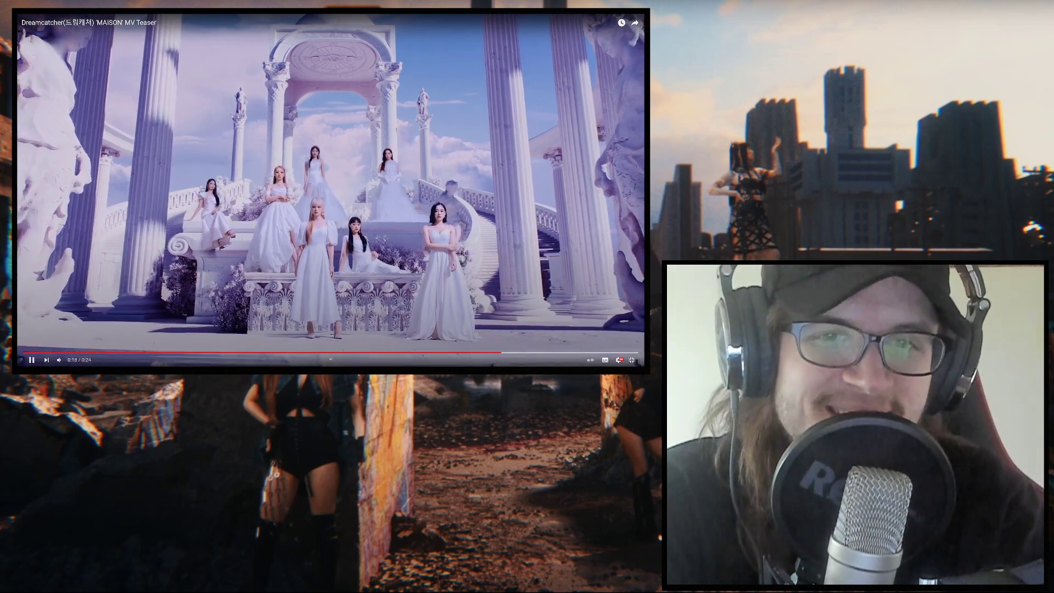
left_click(31, 360)
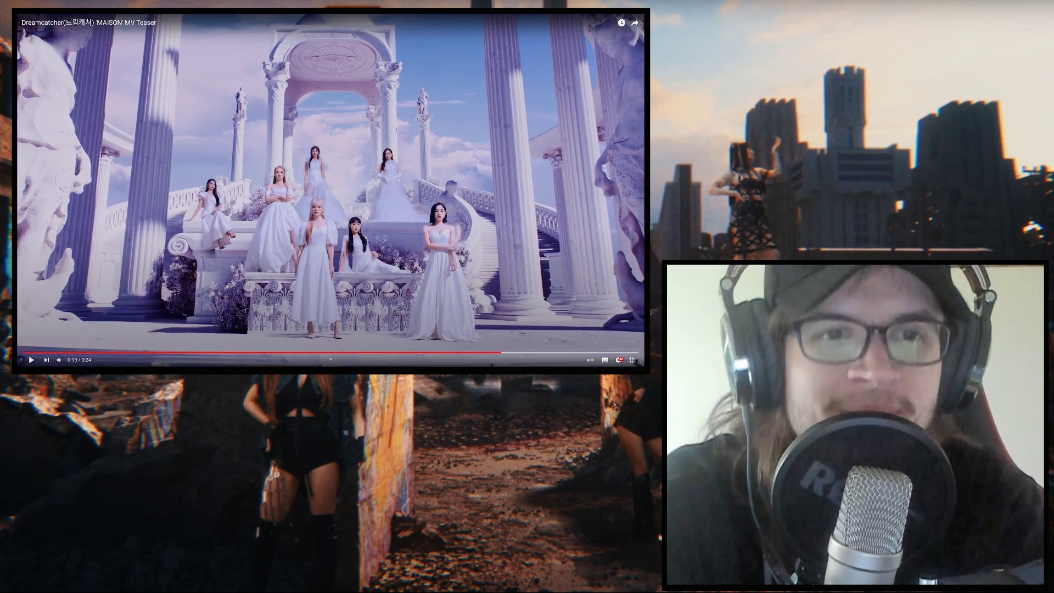